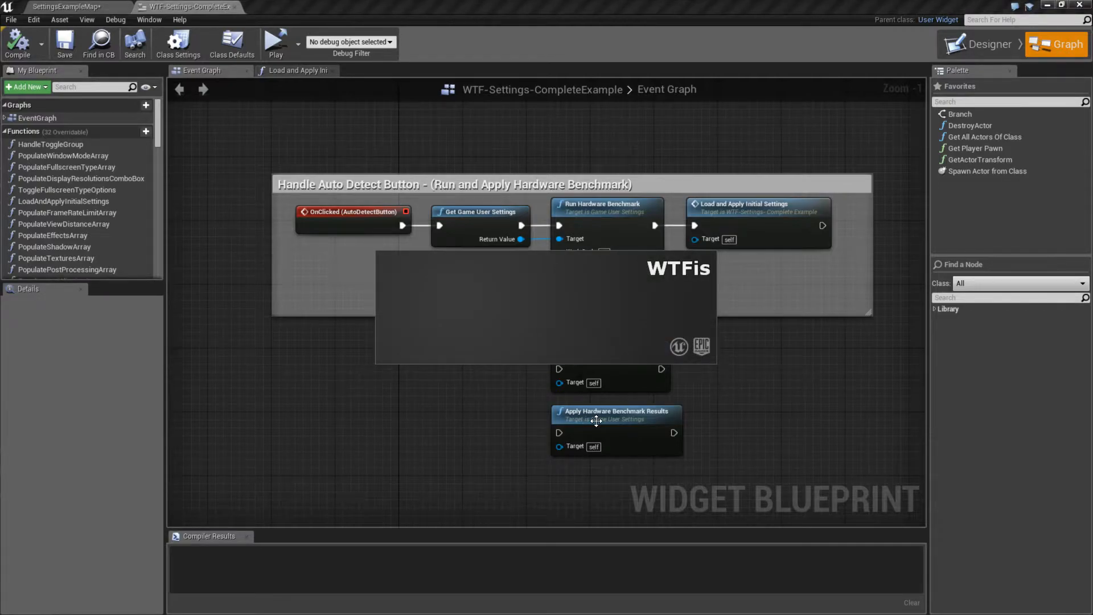
Step: Run the packaged WTFis build, reselect 1920x1080 resolution and review the Quality Settings rows
left_click(275, 41)
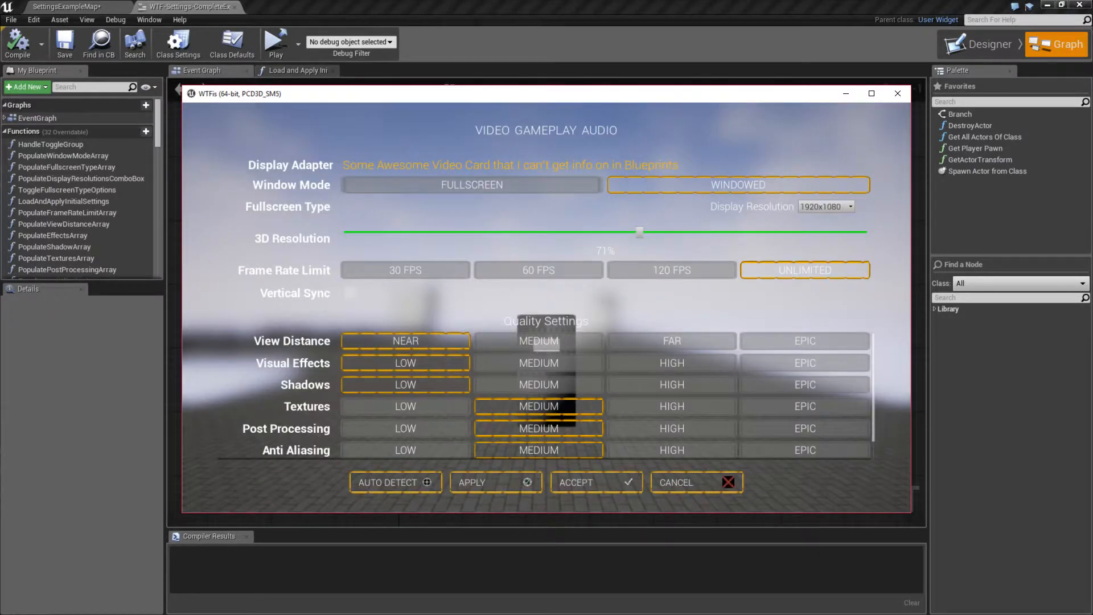
left_click(847, 207)
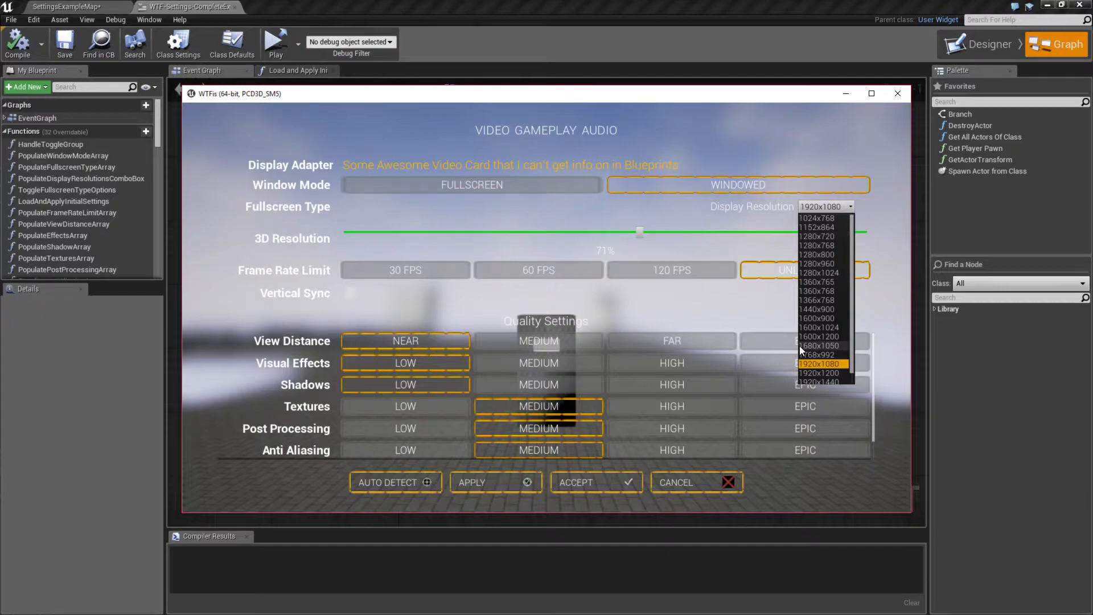
left_click(819, 364)
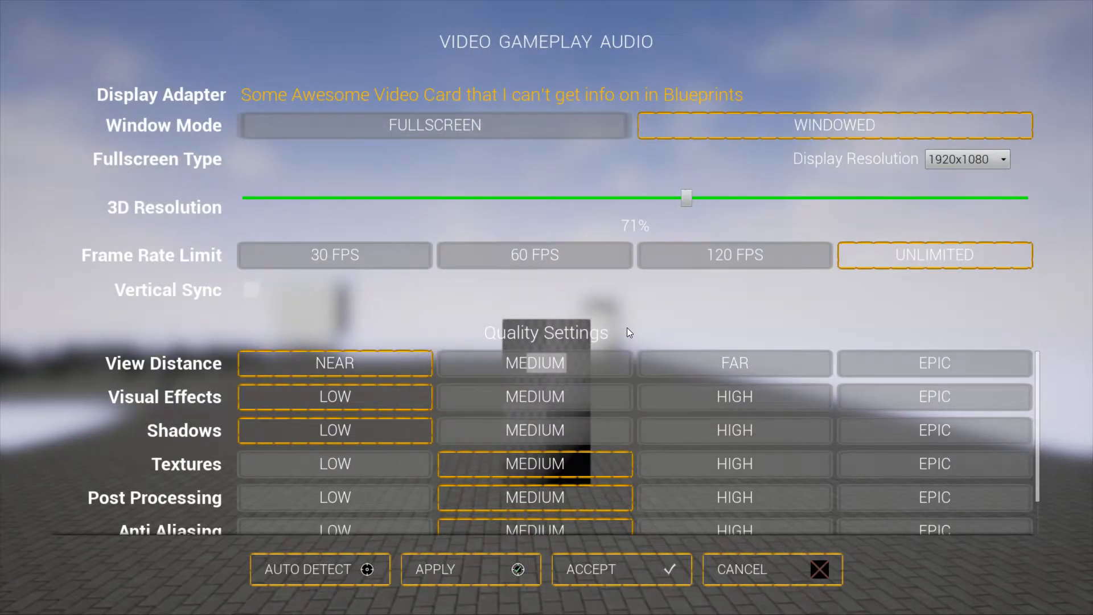
scroll("down", 3)
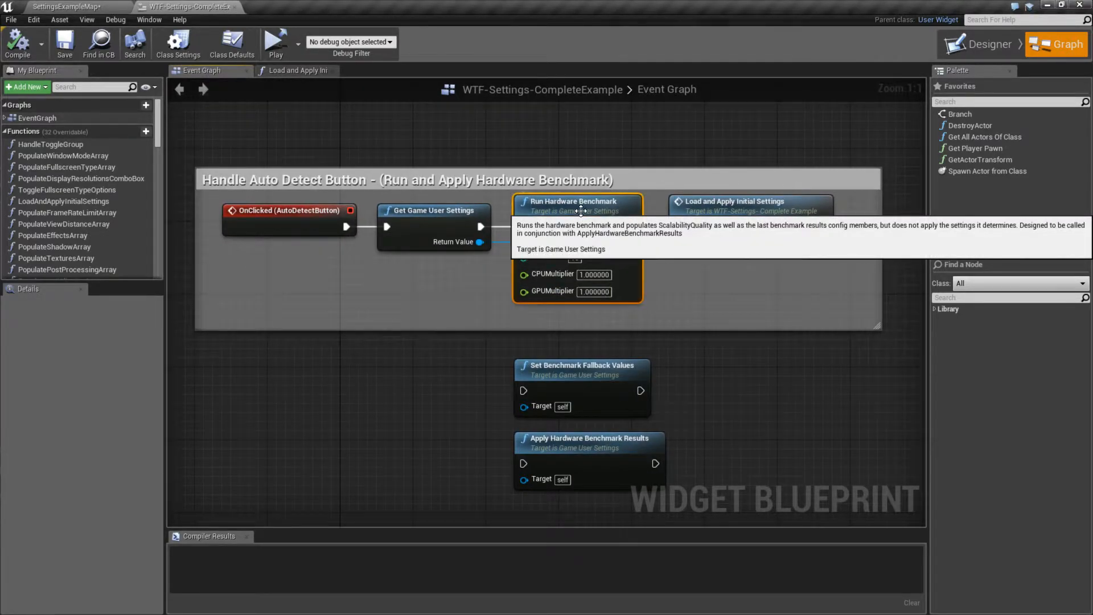
mouse_move(574, 371)
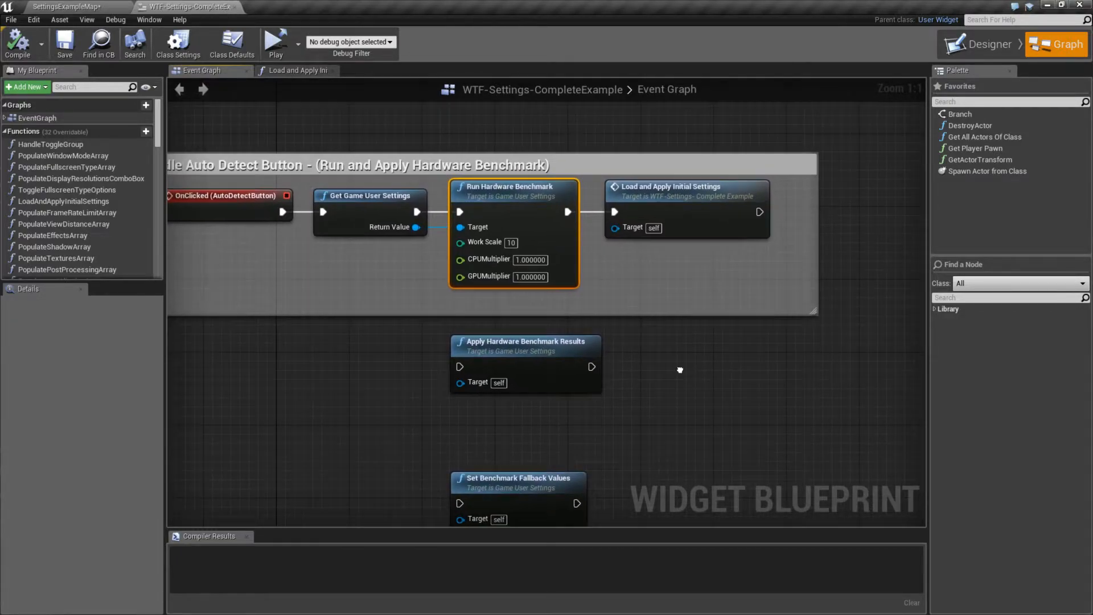
mouse_move(517, 195)
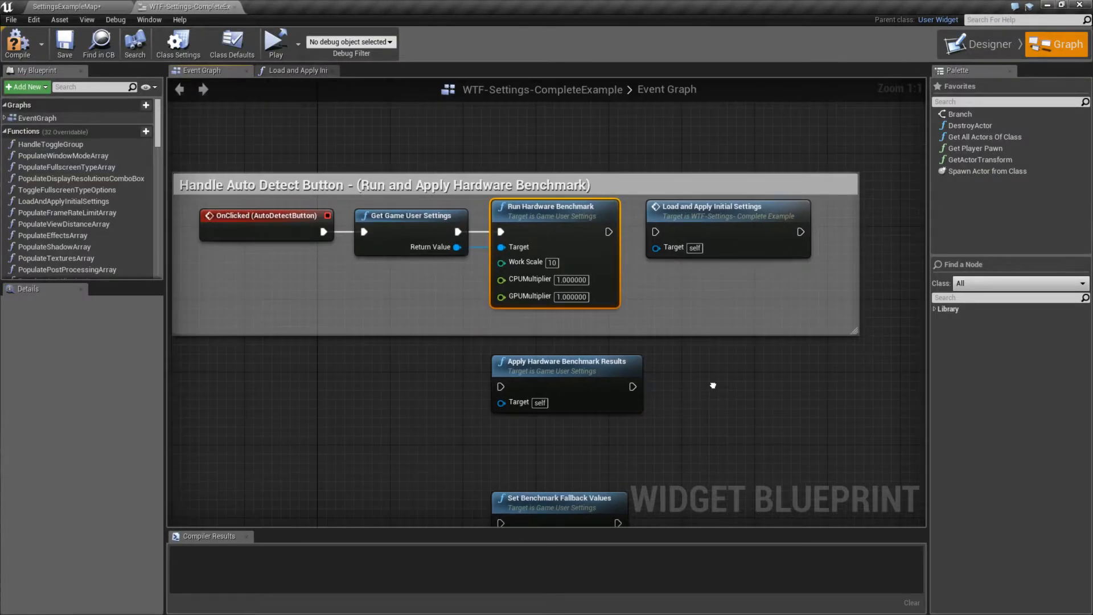
Step: Place Apply Hardware Benchmark Results after Run Hardware Benchmark in the exec chain
left_click_drag(712, 385, 674, 329)
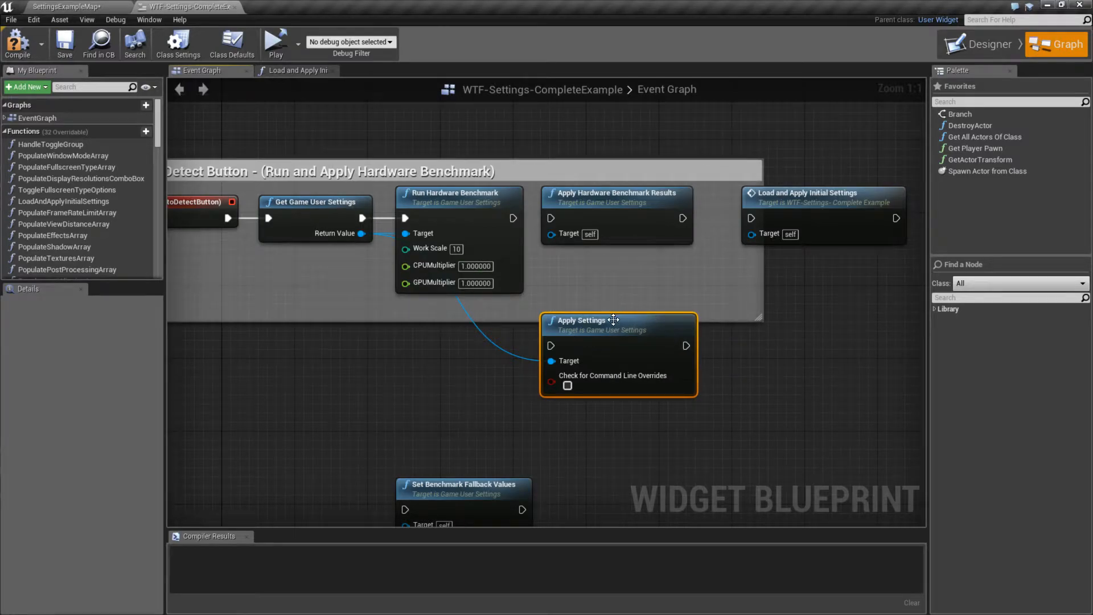
mouse_move(614, 320)
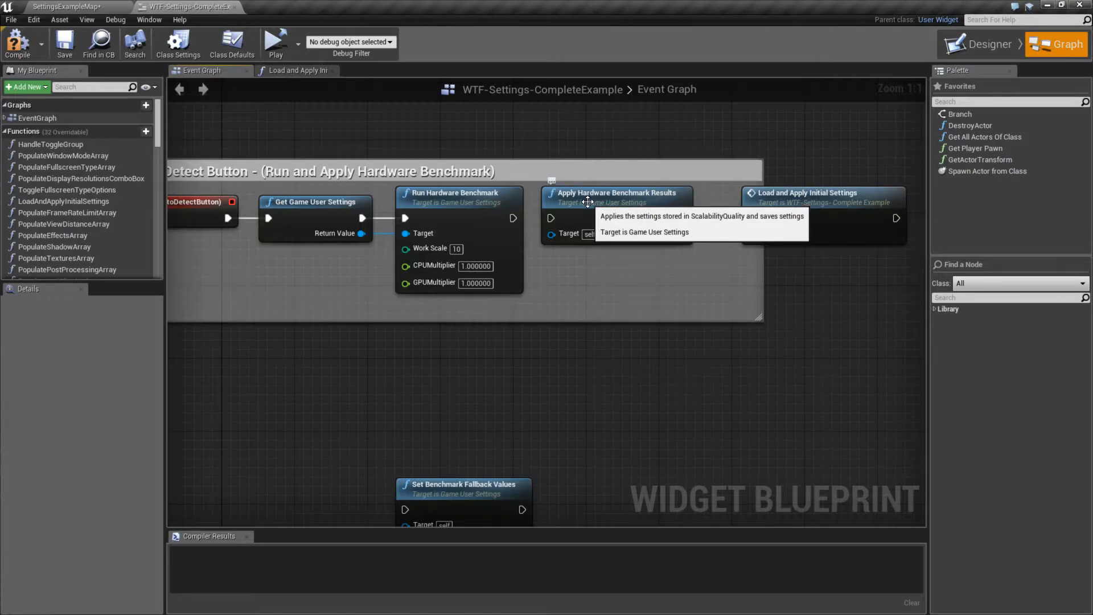
left_click(618, 192)
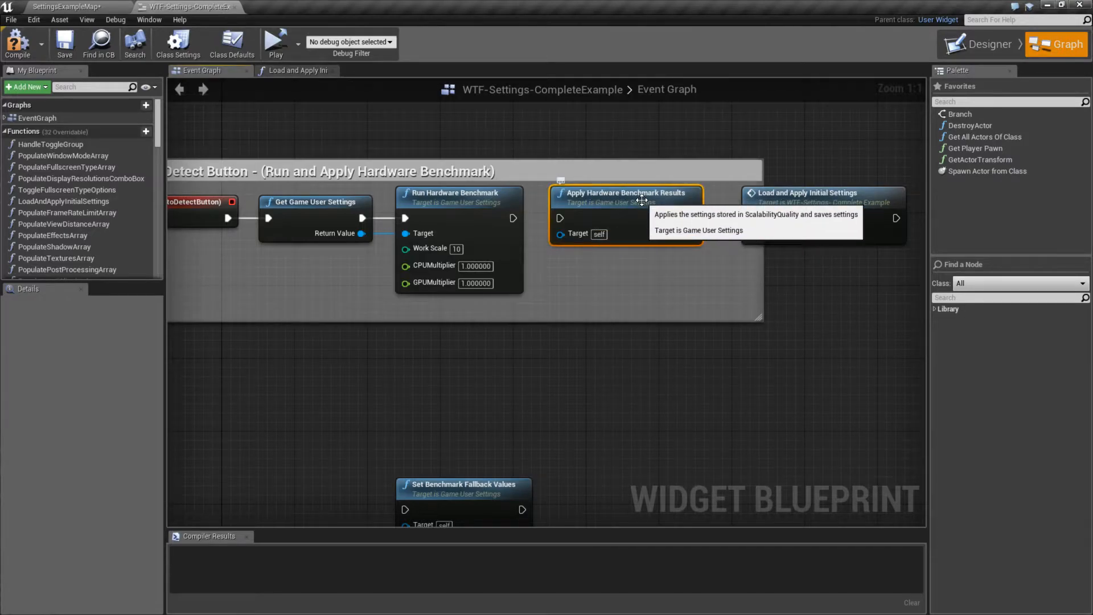
mouse_move(603, 203)
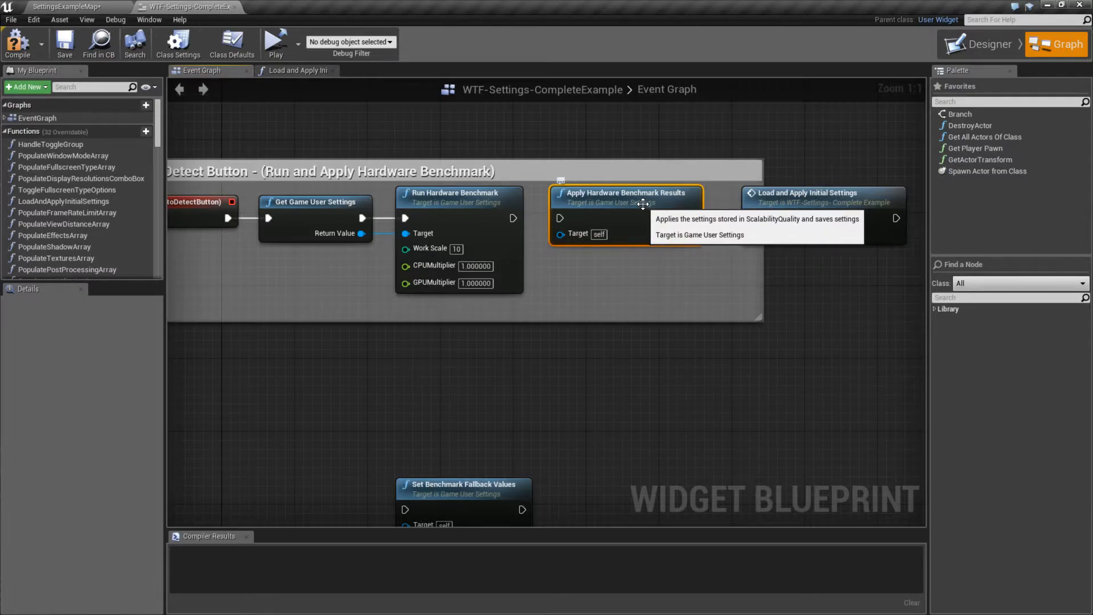
mouse_move(629, 195)
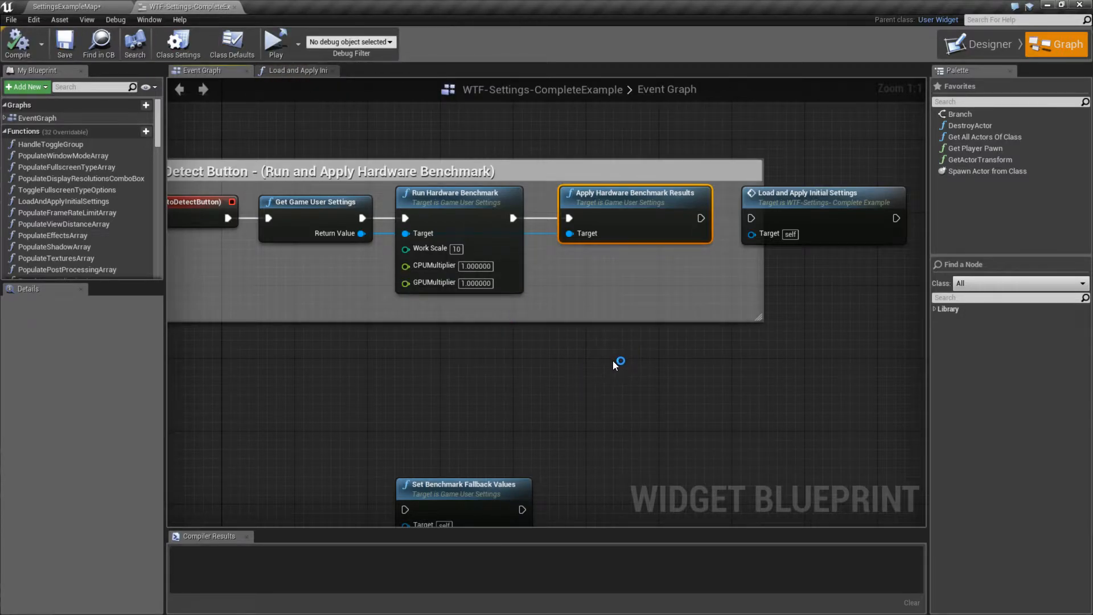
Step: Play the game, see Auto Detect give Low quality, then return to the WTF-Settings-CompleteExample blueprint
left_click(277, 41)
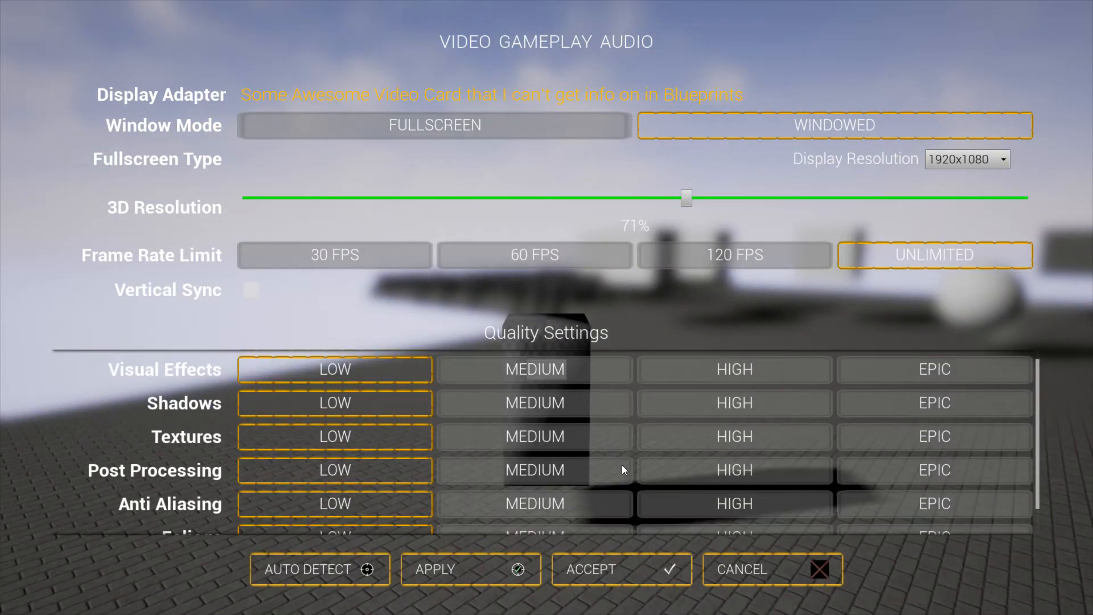
scroll("down", 3)
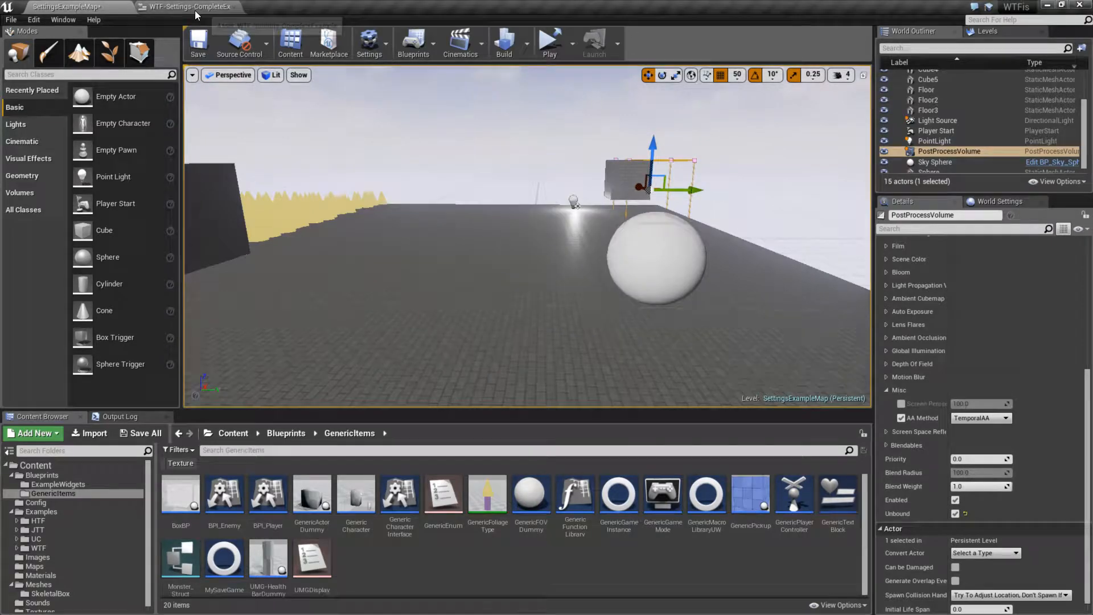
left_click(165, 7)
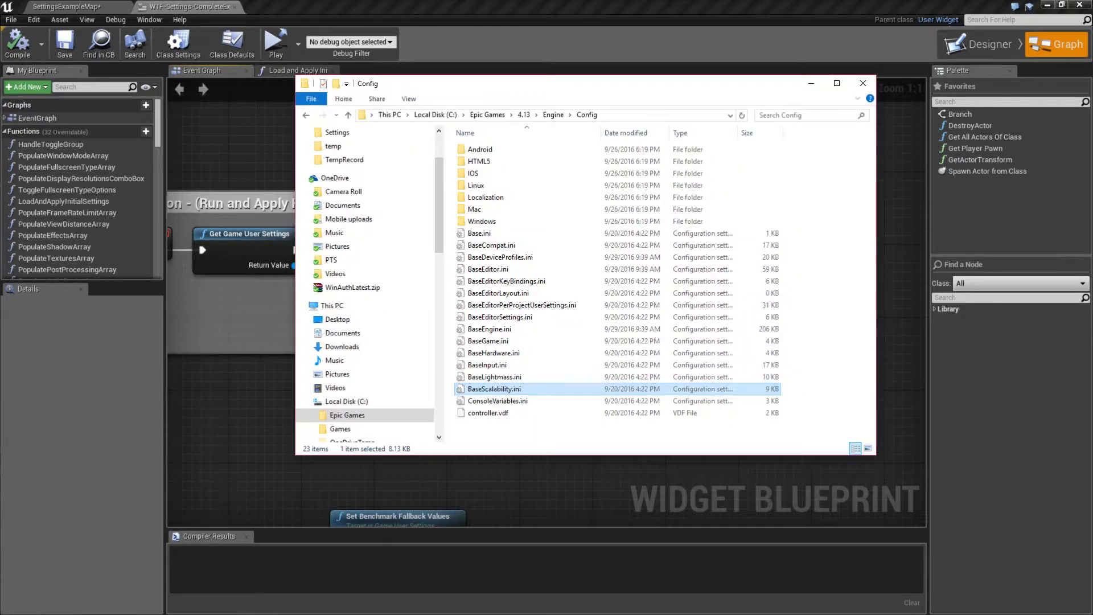
mouse_move(497, 394)
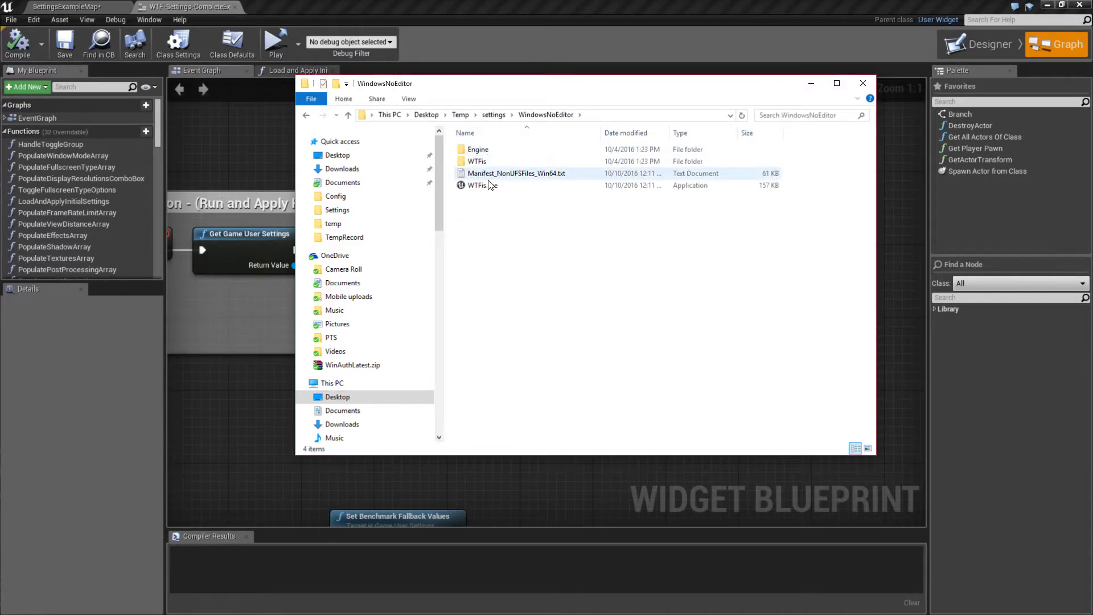
Step: Go to the packaged WTFis build's WindowsNoEditor folder and enter its Engine folder
left_click(483, 185)
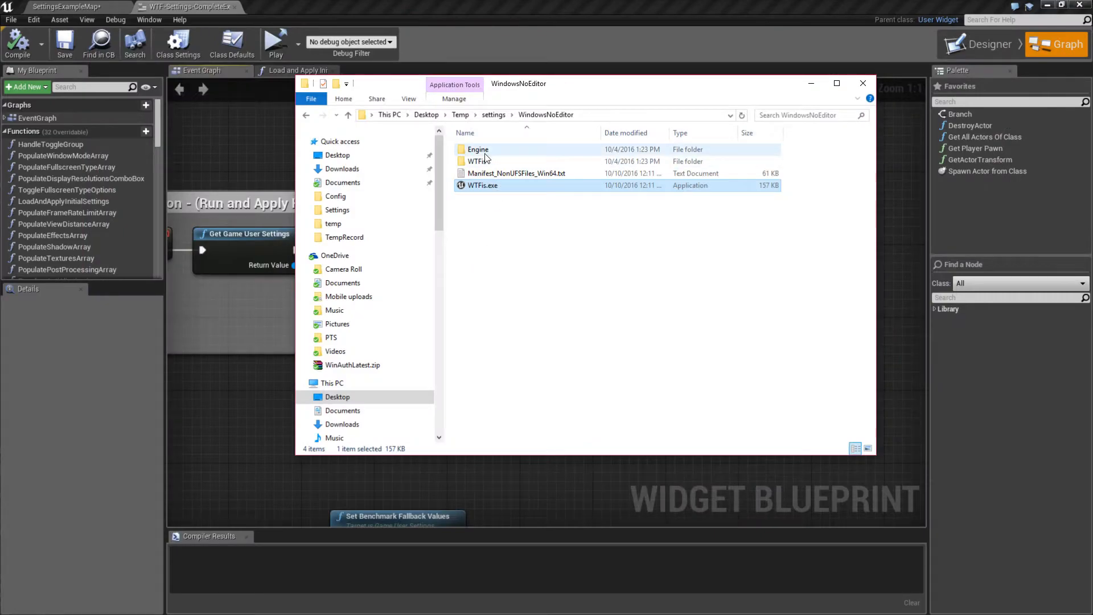
double_click(476, 162)
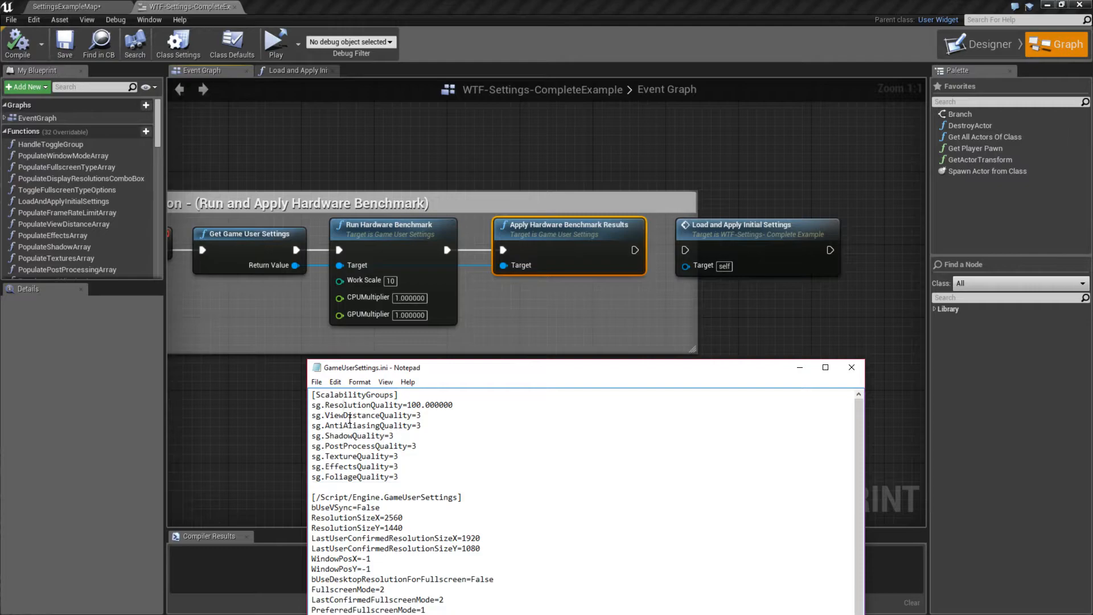
Step: Select the [ScalabilityGroups] quality lines in GameUserSettings.ini for review
left_click_drag(313, 404, 398, 477)
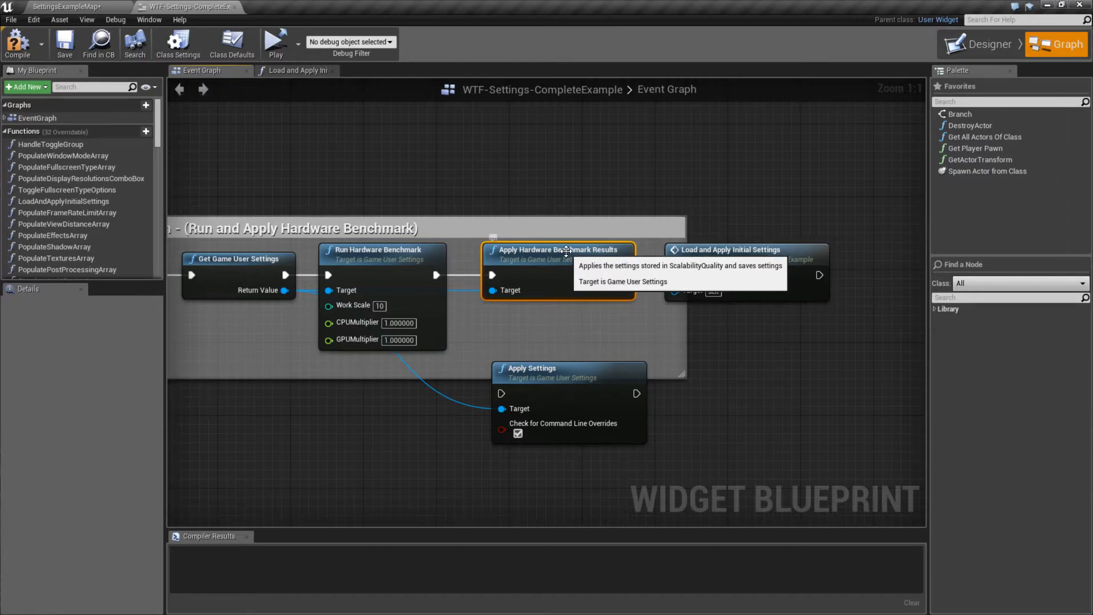
mouse_move(548, 368)
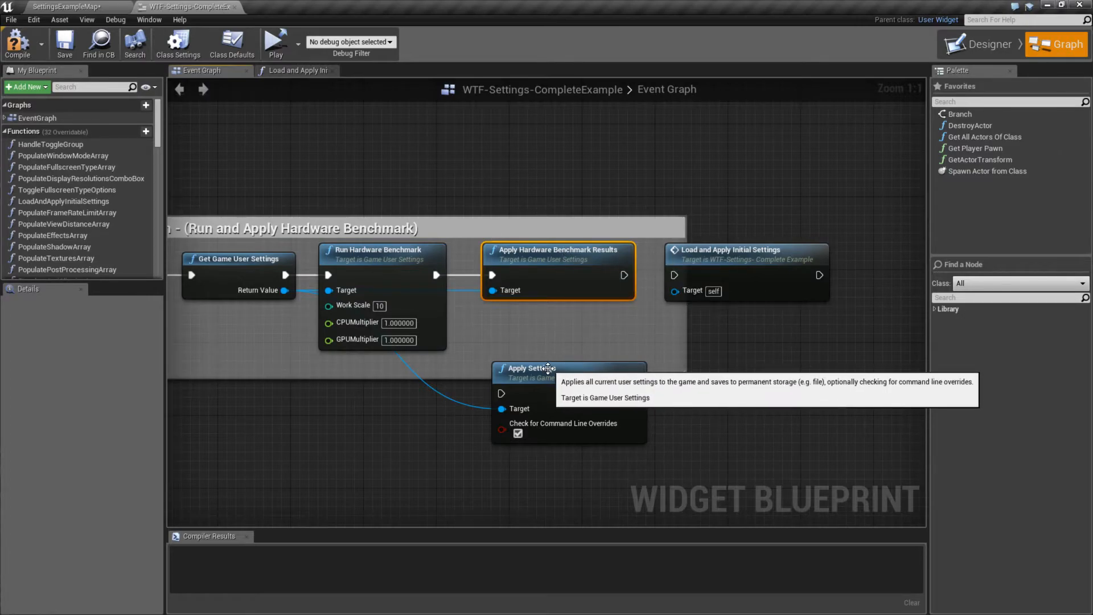
mouse_move(546, 362)
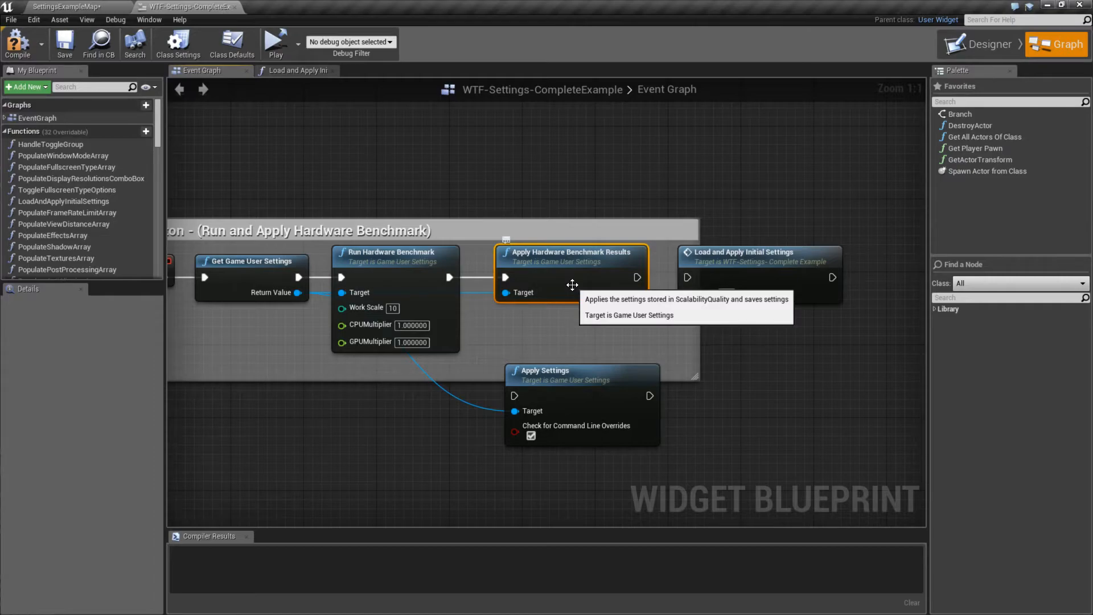
mouse_move(563, 284)
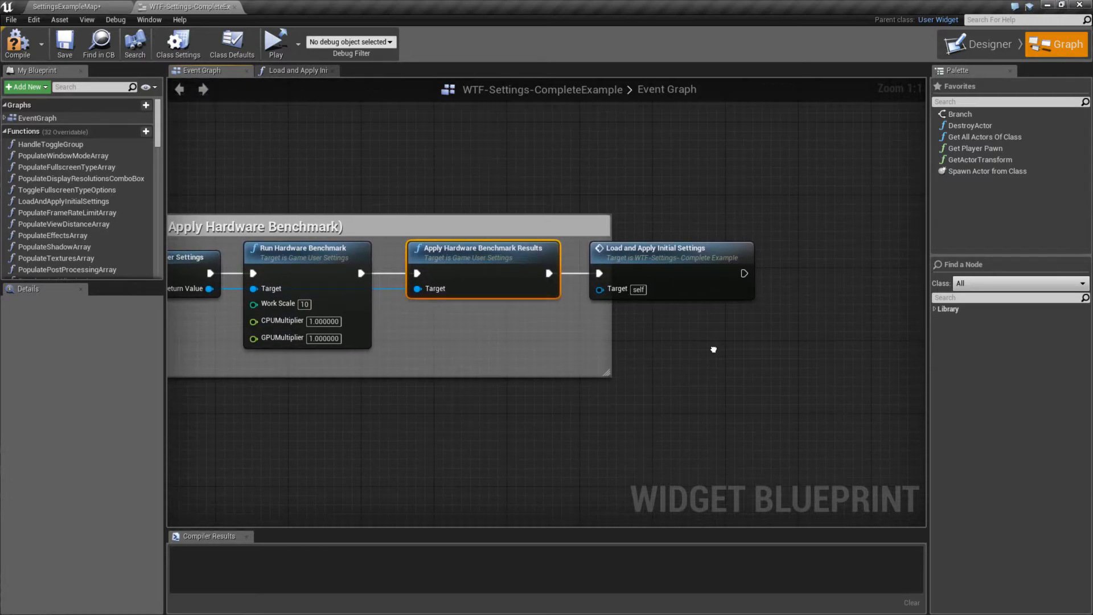
Step: Place a Set Benchmark Fallback Values node below the Auto Detect comment box
left_click(669, 248)
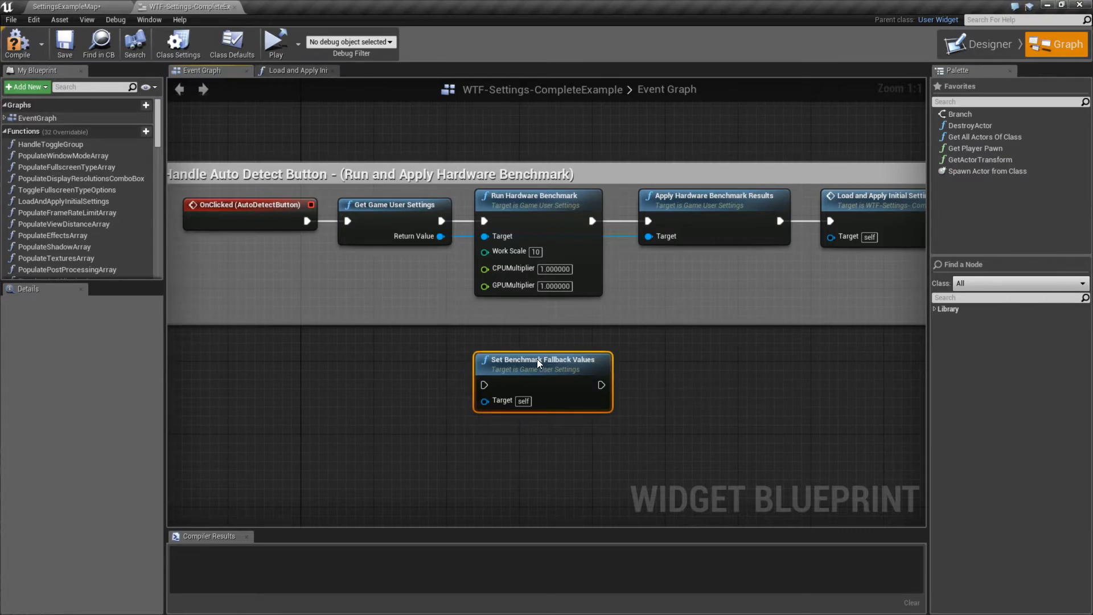
mouse_move(556, 343)
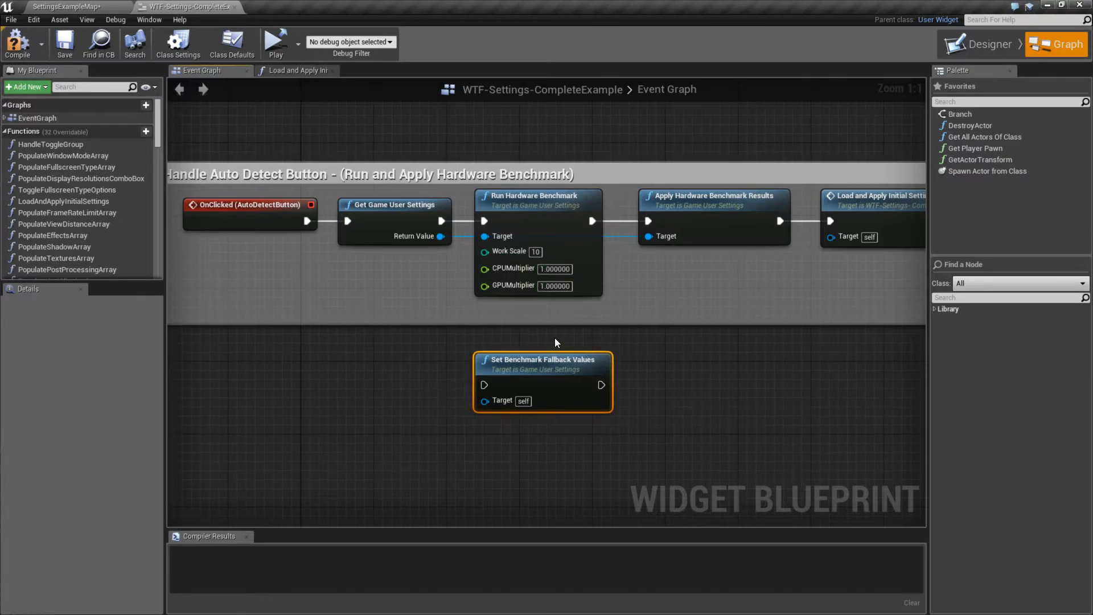
mouse_move(546, 370)
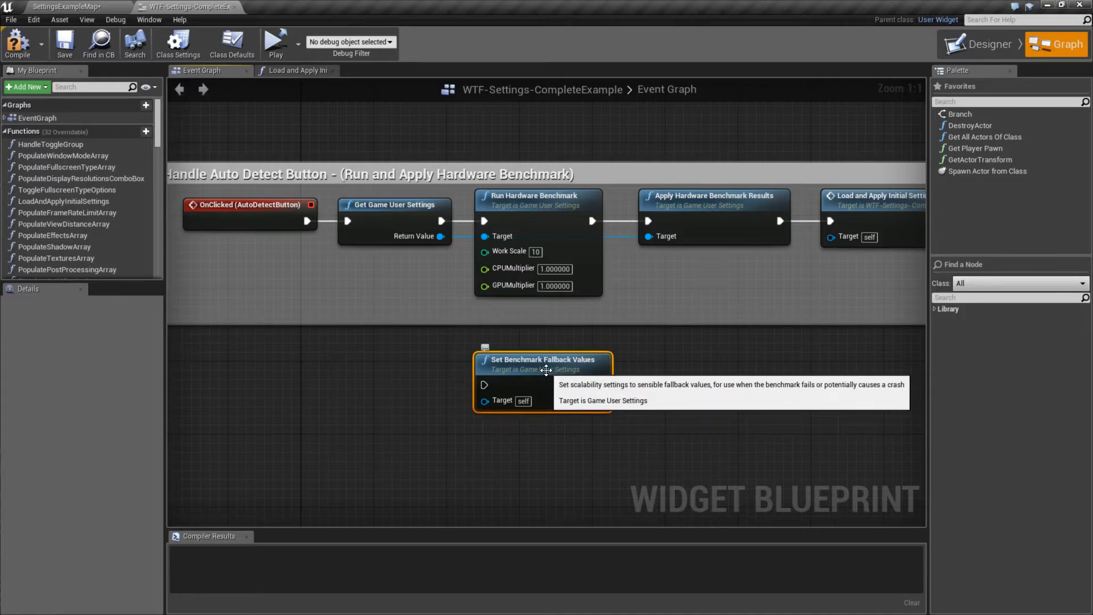
mouse_move(565, 370)
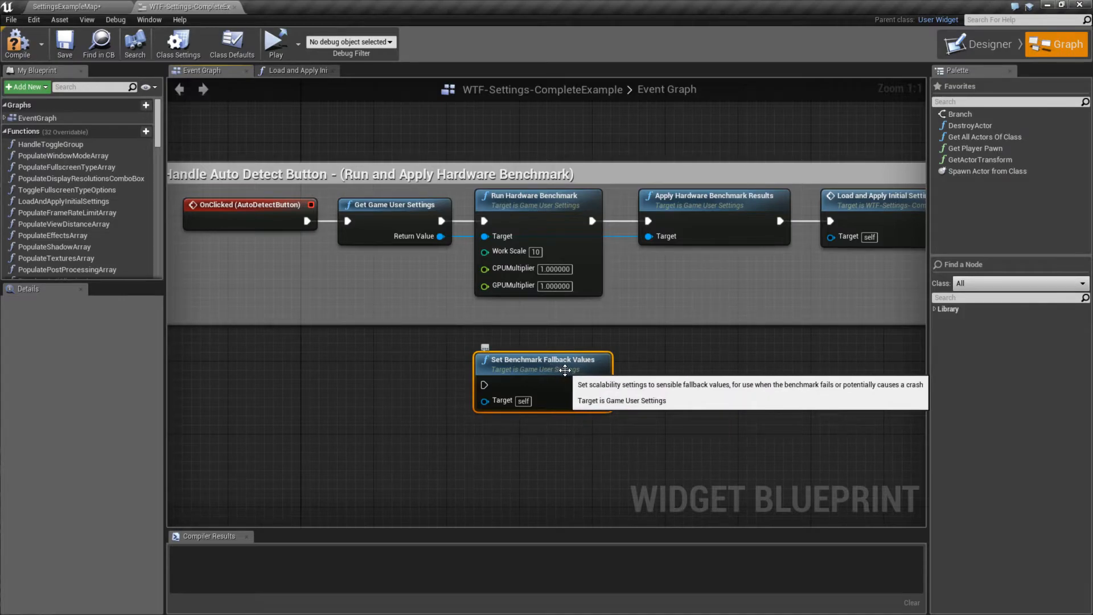
mouse_move(550, 366)
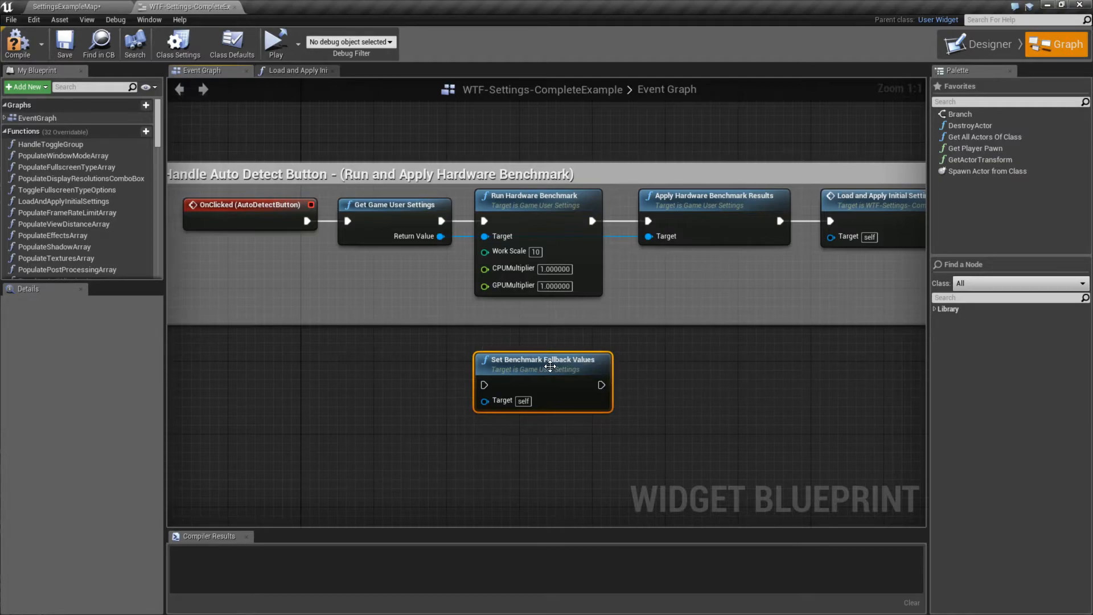
mouse_move(541, 365)
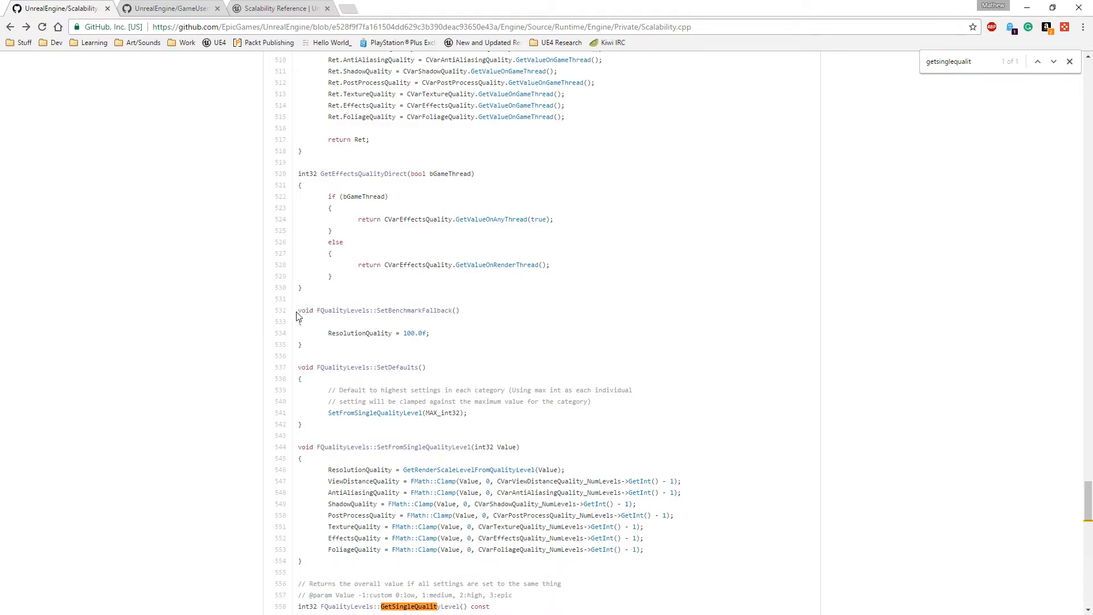
mouse_move(446, 338)
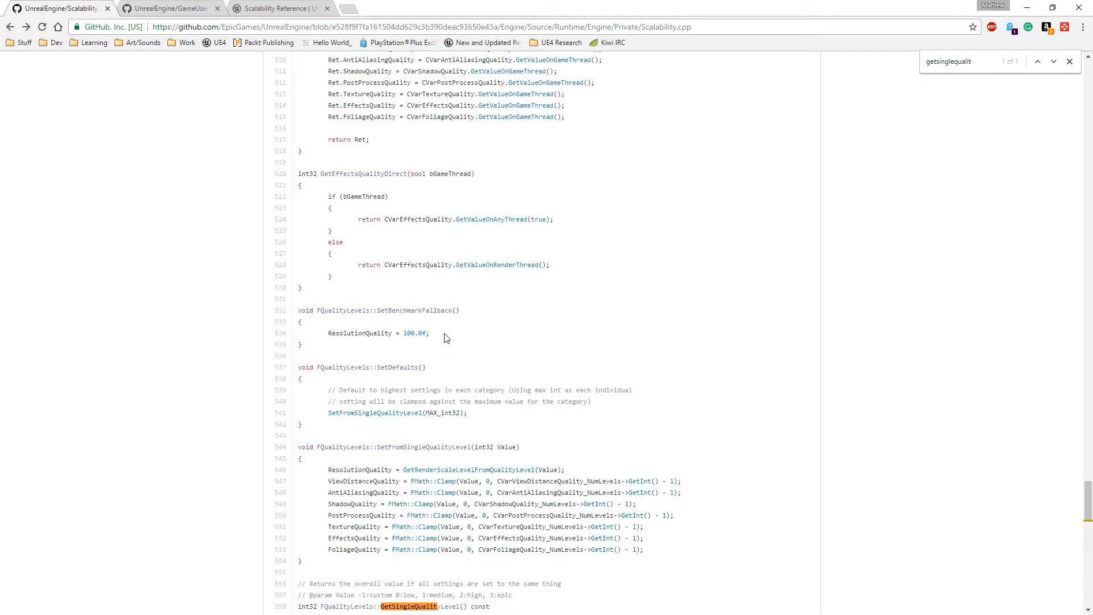
mouse_move(1025, 7)
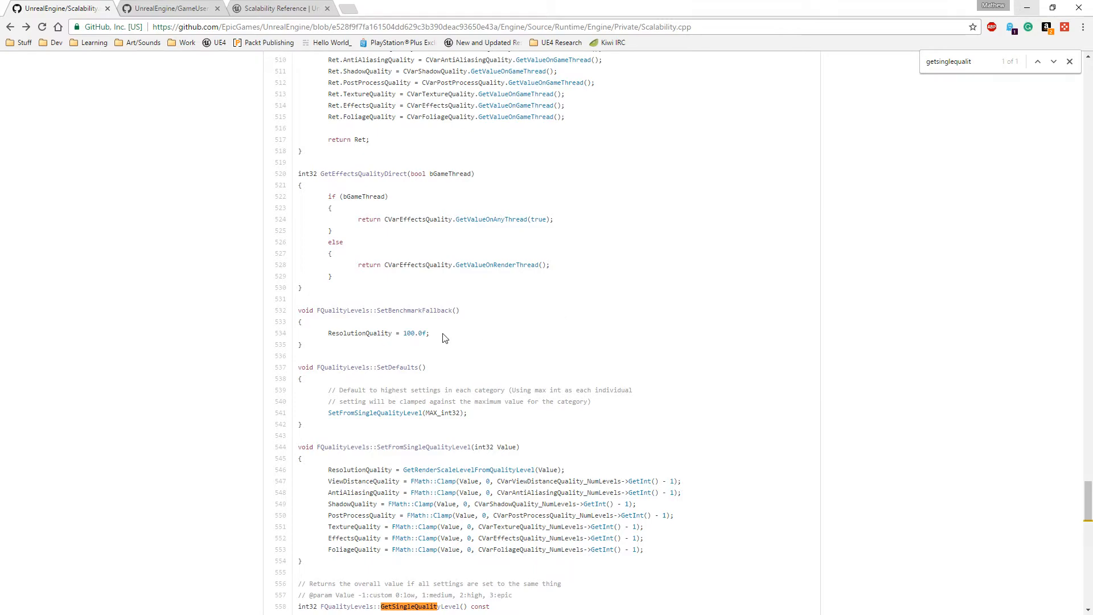
Step: Scroll Scalability.cpp on GitHub to FQualityLevels::SetBenchmarkFallback
scroll("down", 3)
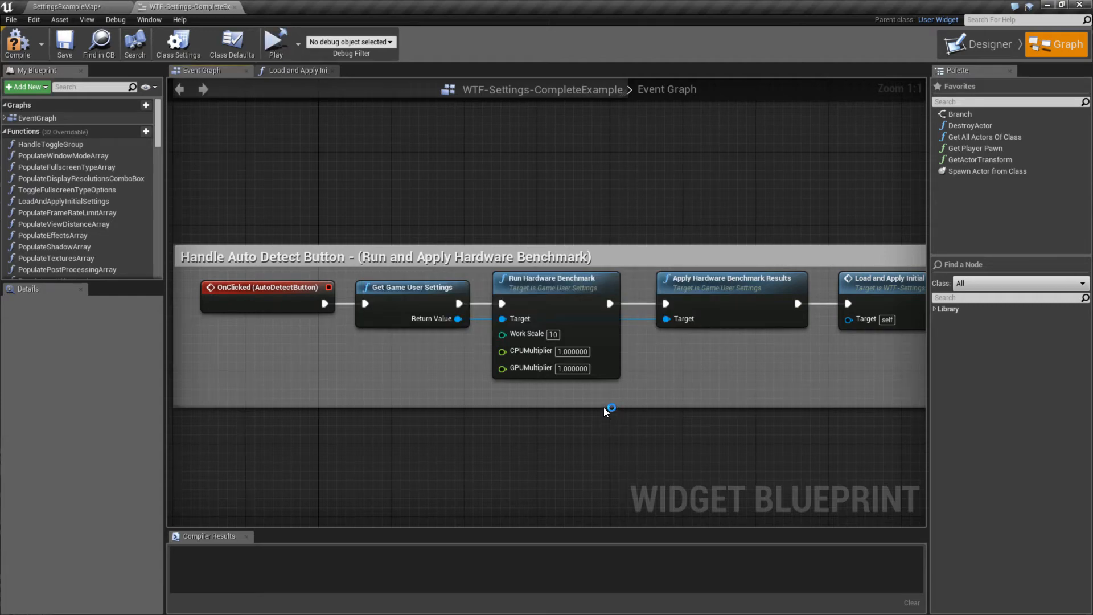
Step: Start a game test run with the benchmark Work Scale raised to 25
left_click(276, 40)
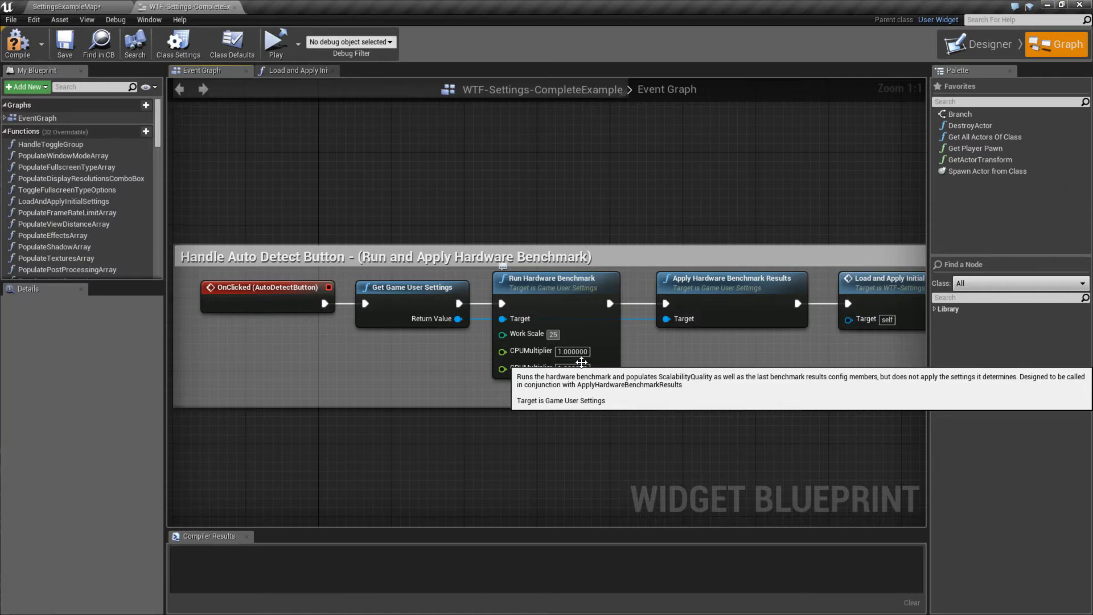
mouse_move(597, 403)
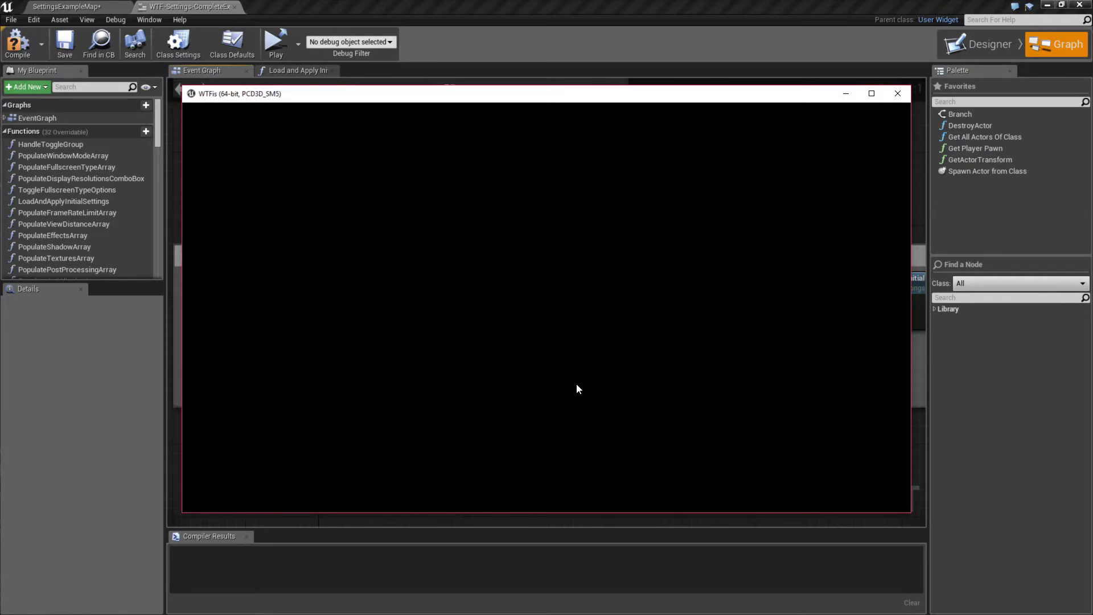
Step: Launch the standalone game window to try the Auto Detect button
left_click(276, 42)
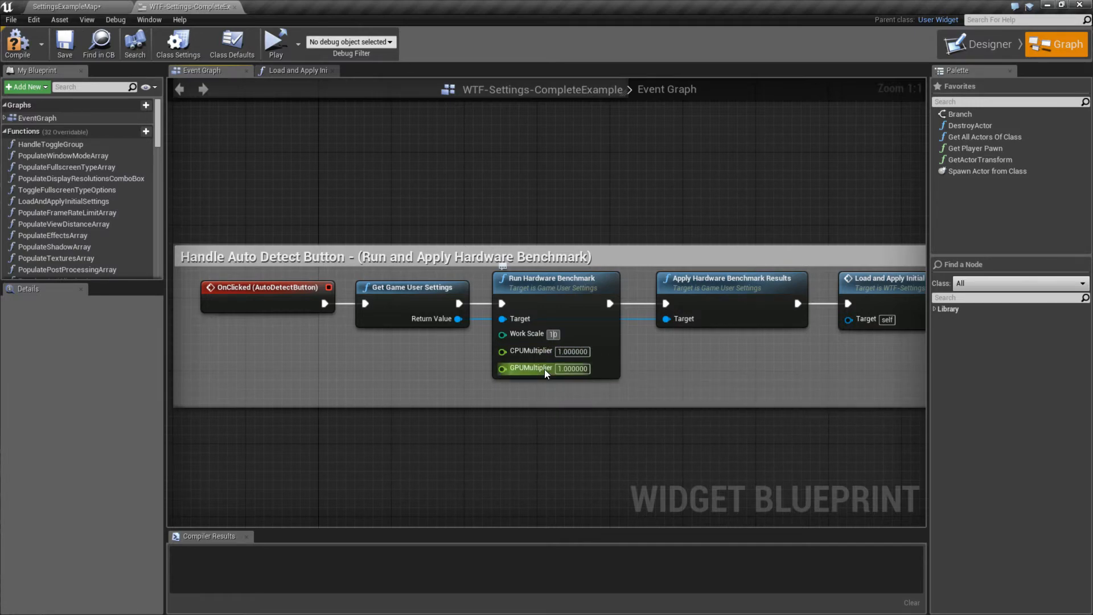
mouse_move(543, 290)
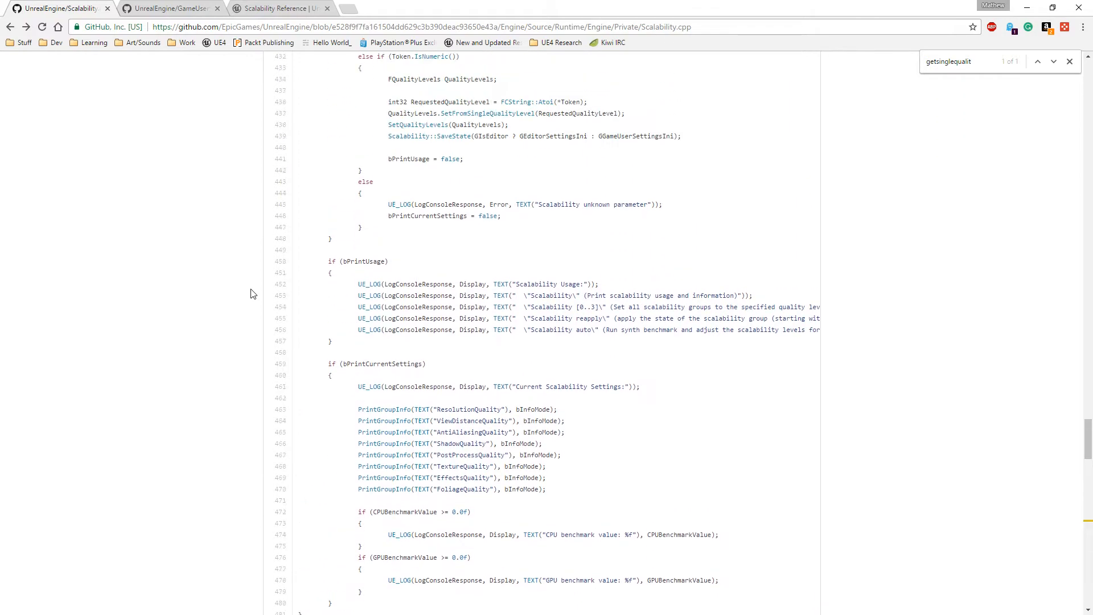
Step: Search Scalability.cpp for 'benchmarke' and read the BenchmarkQualityLevels CPU/GPU multiplier code
type("benchmarke")
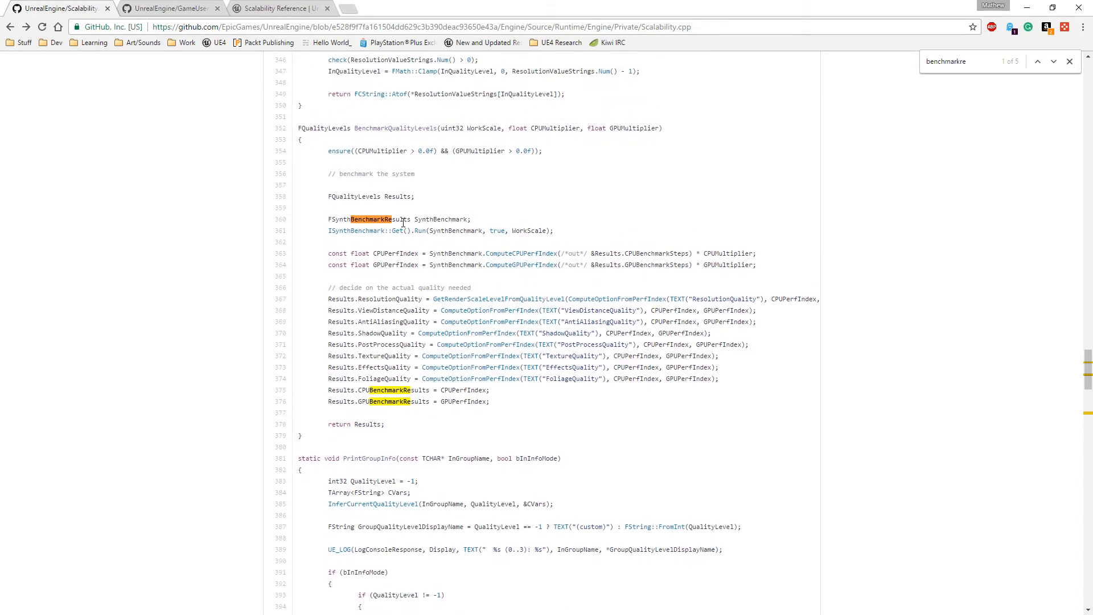
mouse_move(542, 230)
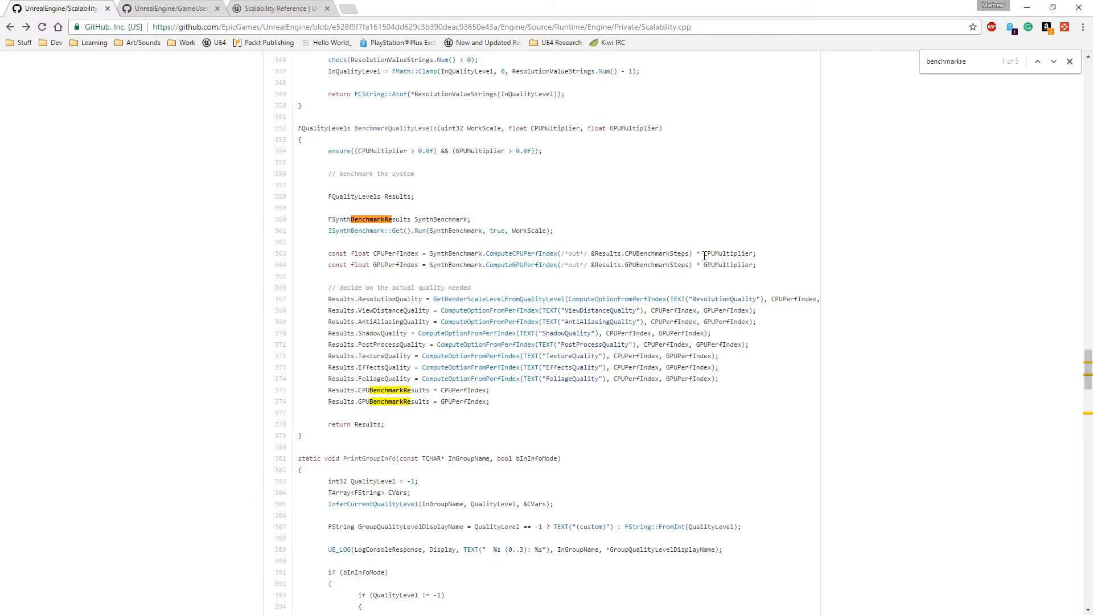
scroll("down", 3)
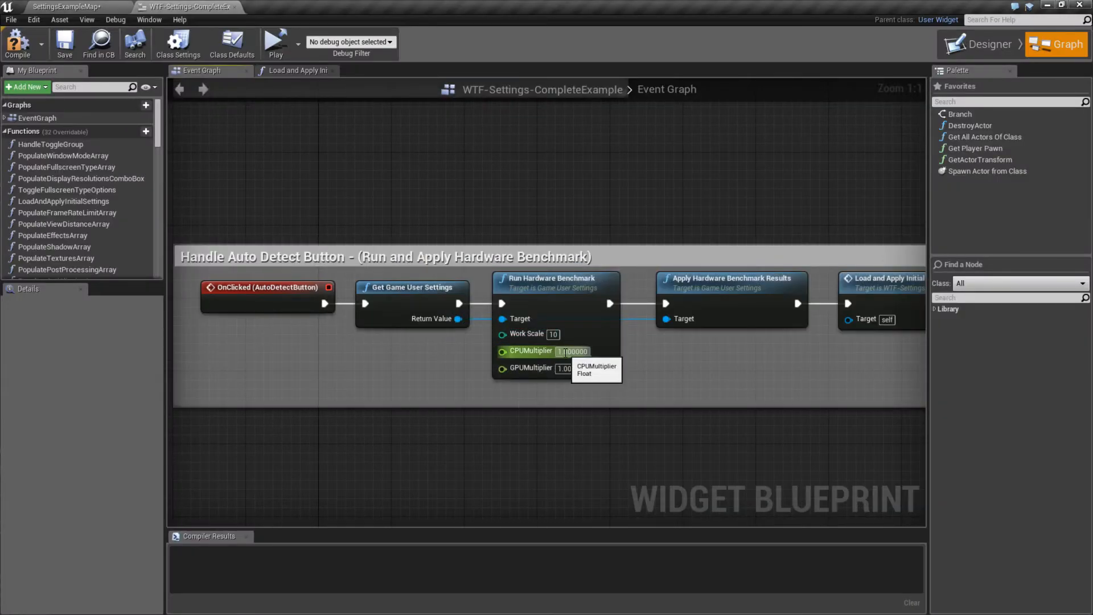
mouse_move(536, 288)
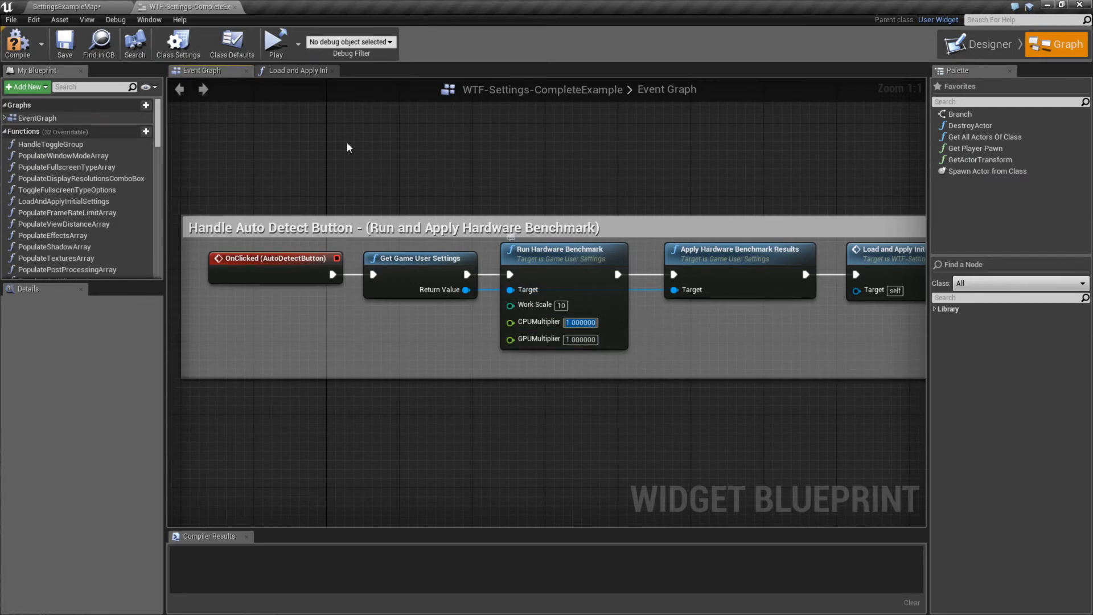
Step: Launch the standalone game WTFis via Play to test the Auto Detect button
left_click(64, 45)
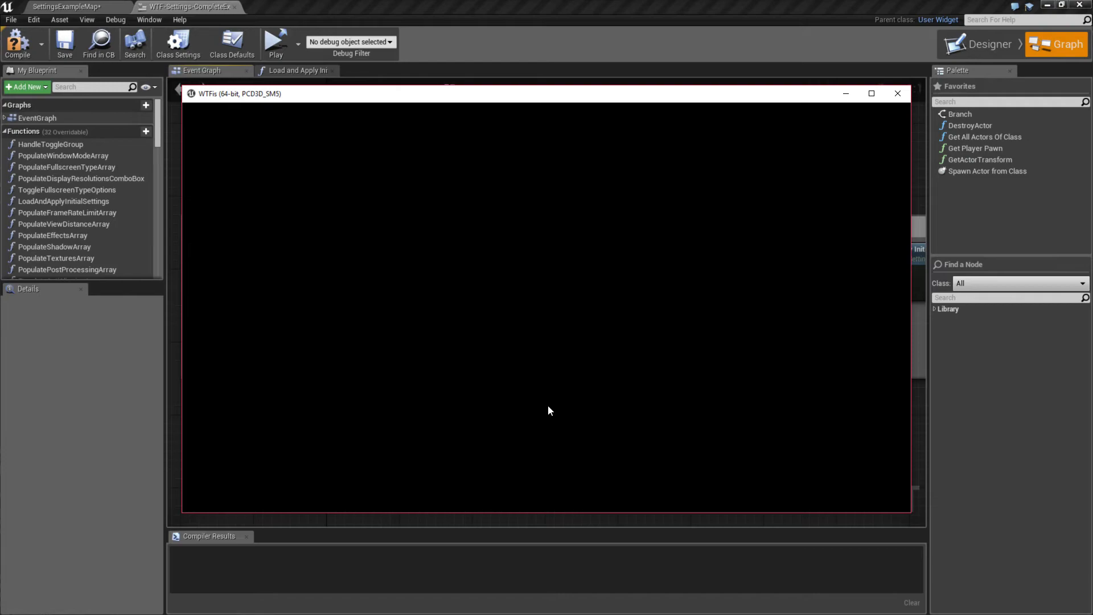
Step: Handle the Save Content prompt, try Auto Detect in game, then close the game window
left_click(276, 42)
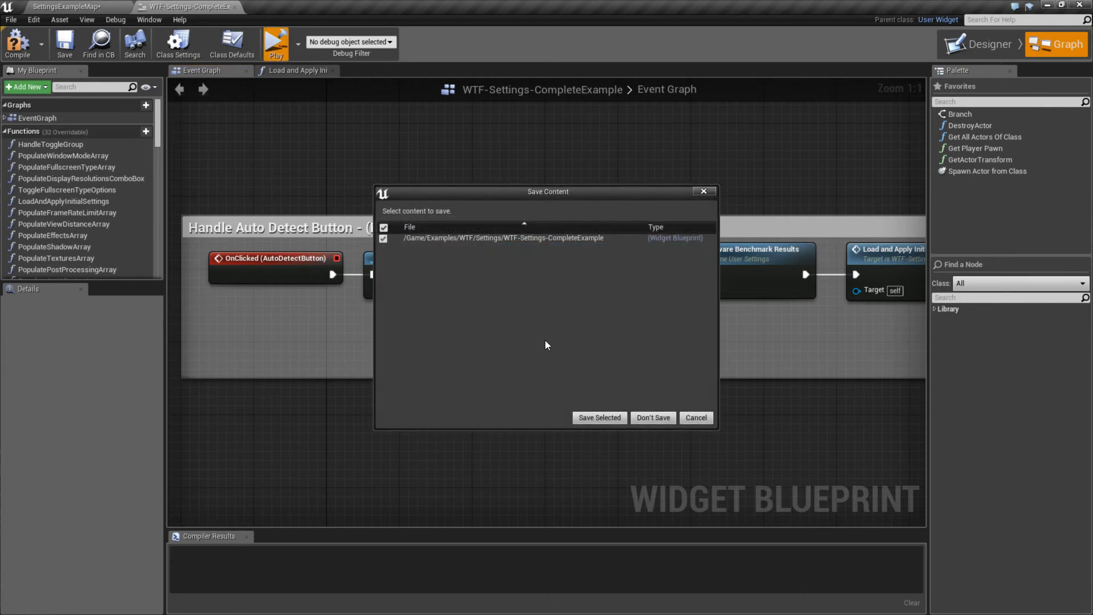
mouse_move(585, 394)
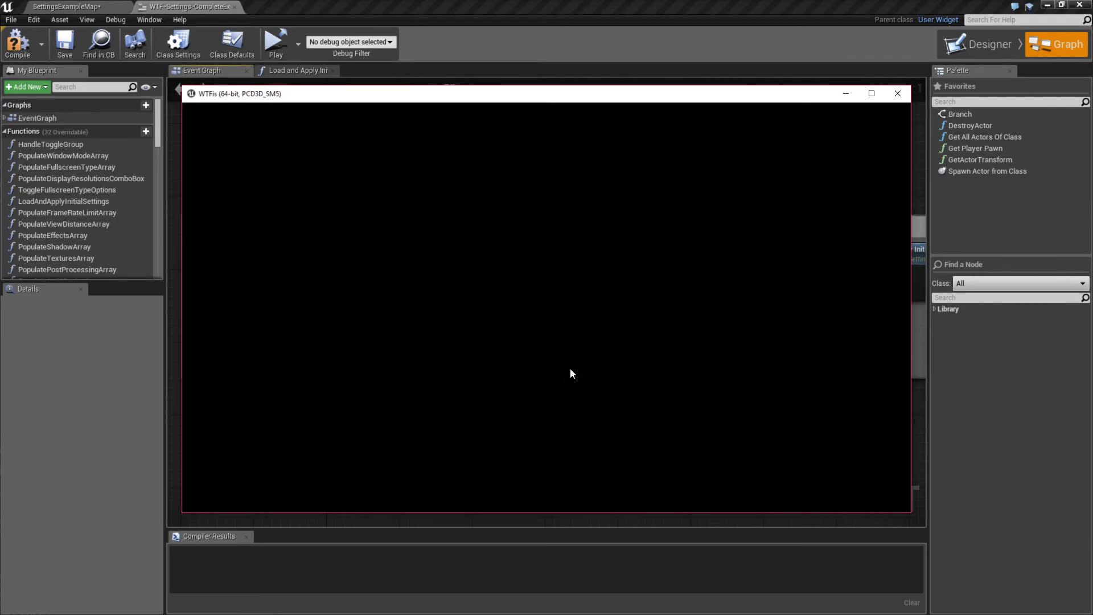
left_click(276, 41)
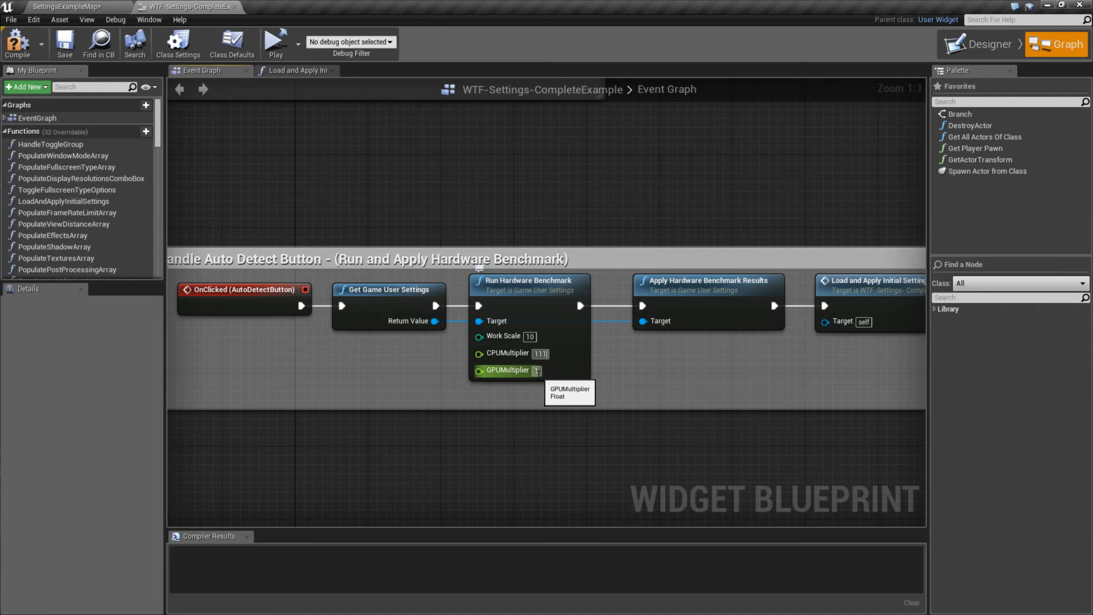
Step: Enter 1 as the CPU and GPU multiplier on the Run Hardware Benchmark node
type("1")
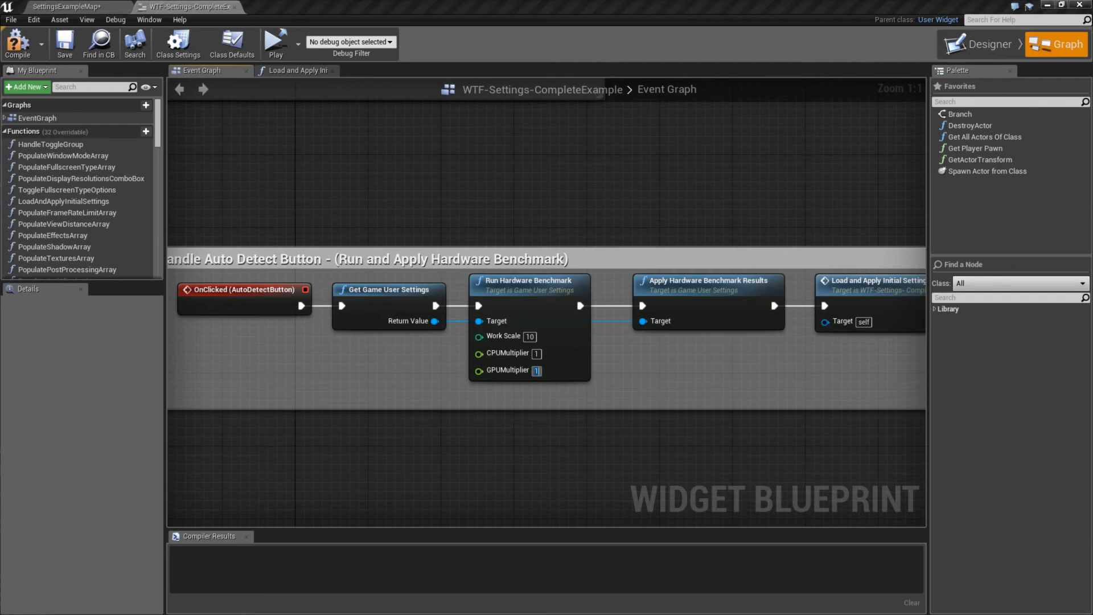
mouse_move(541, 356)
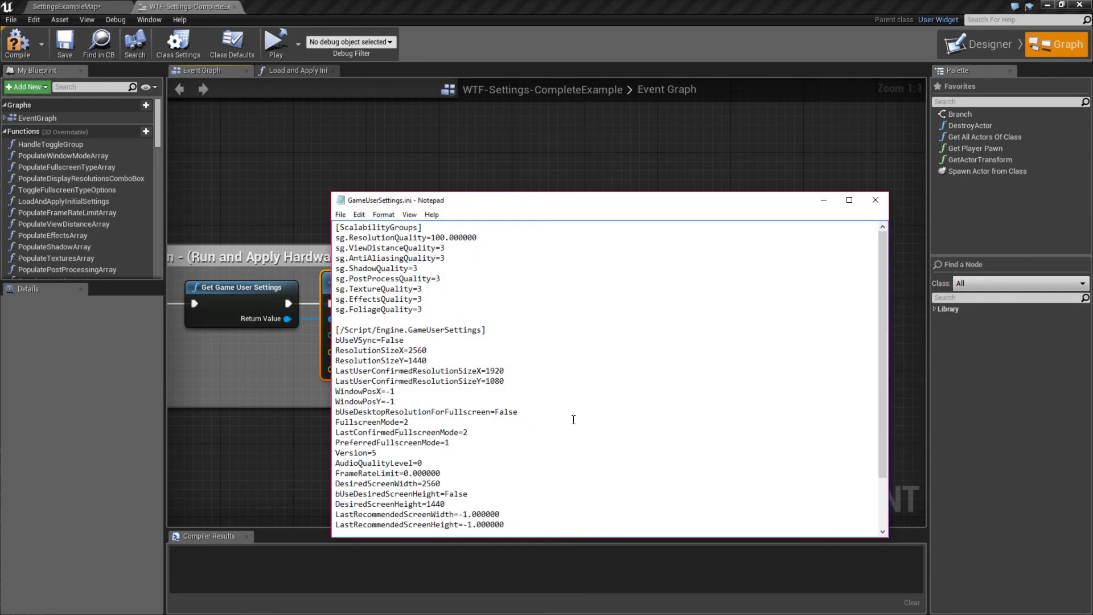
Step: Inspect the [ScalabilityGroups] quality levels in GameUserSettings.ini, then close Notepad
left_click(875, 200)
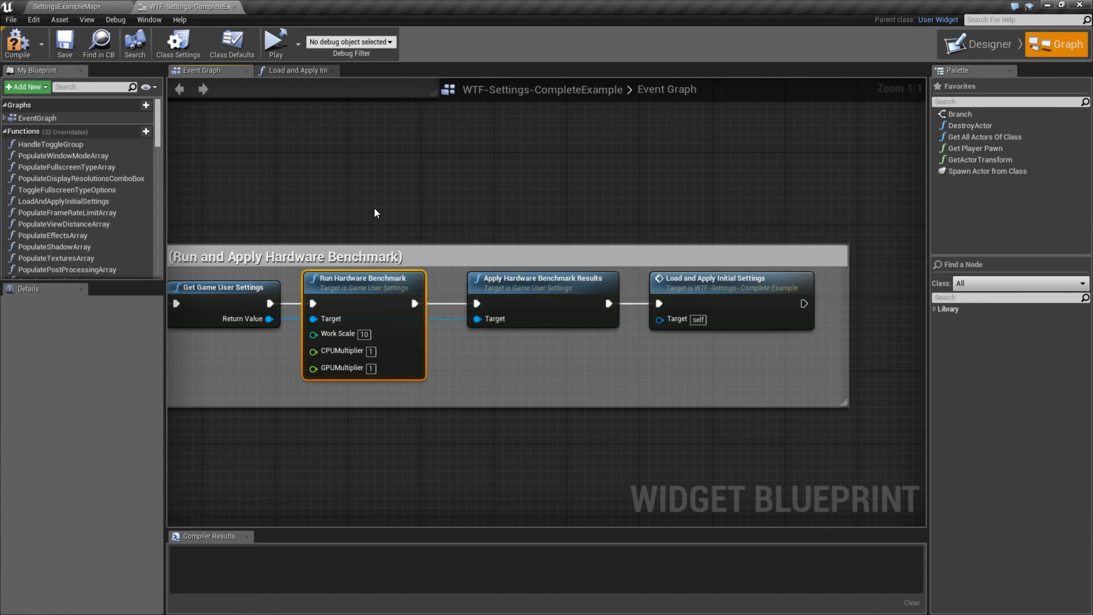
mouse_move(380, 207)
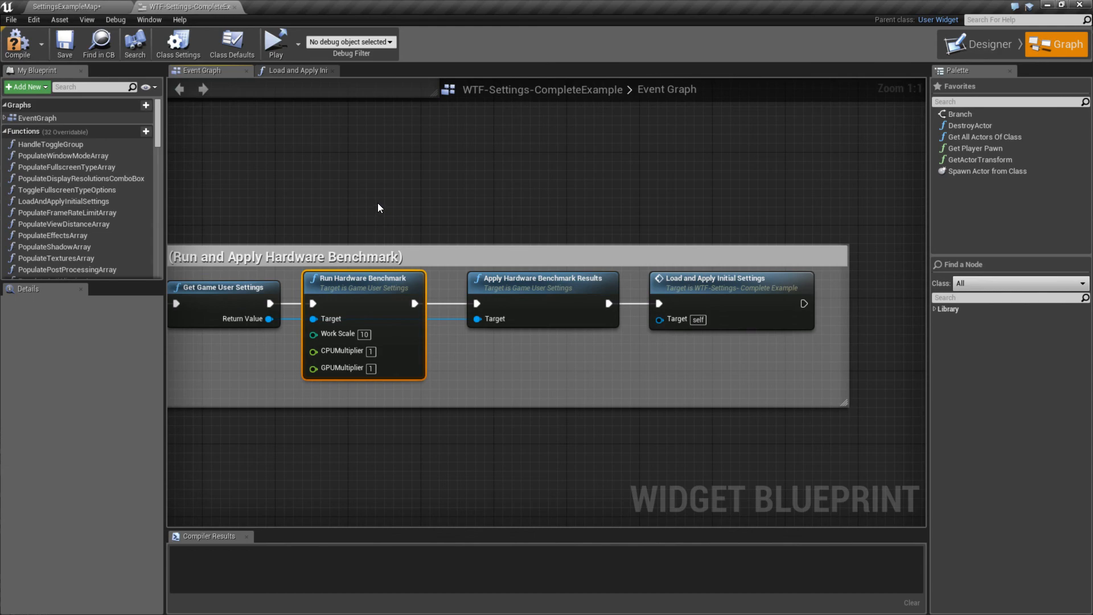
mouse_move(383, 274)
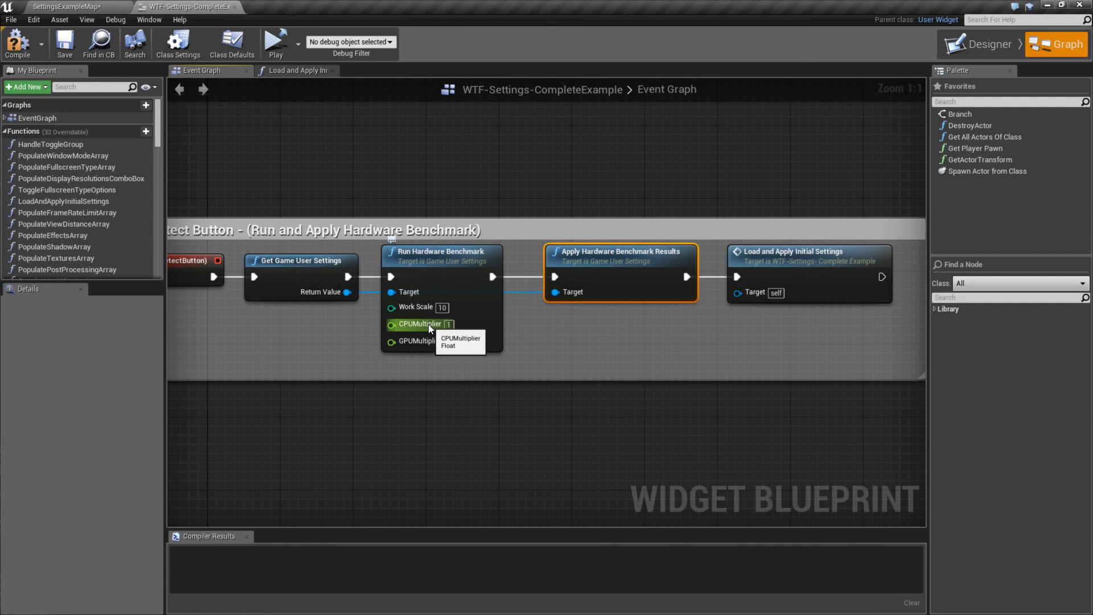
mouse_move(464, 342)
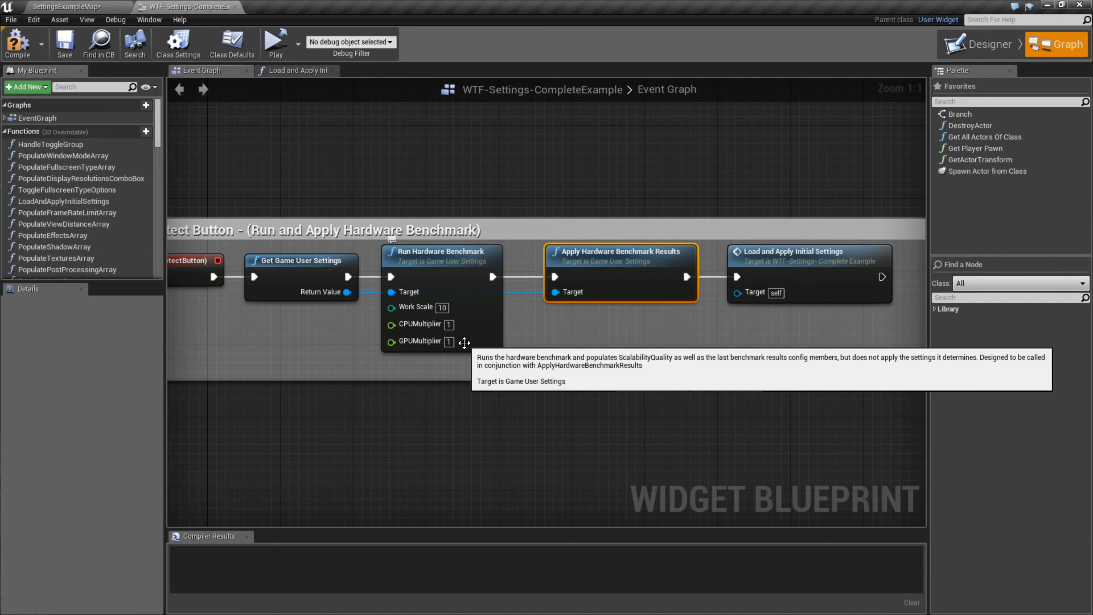